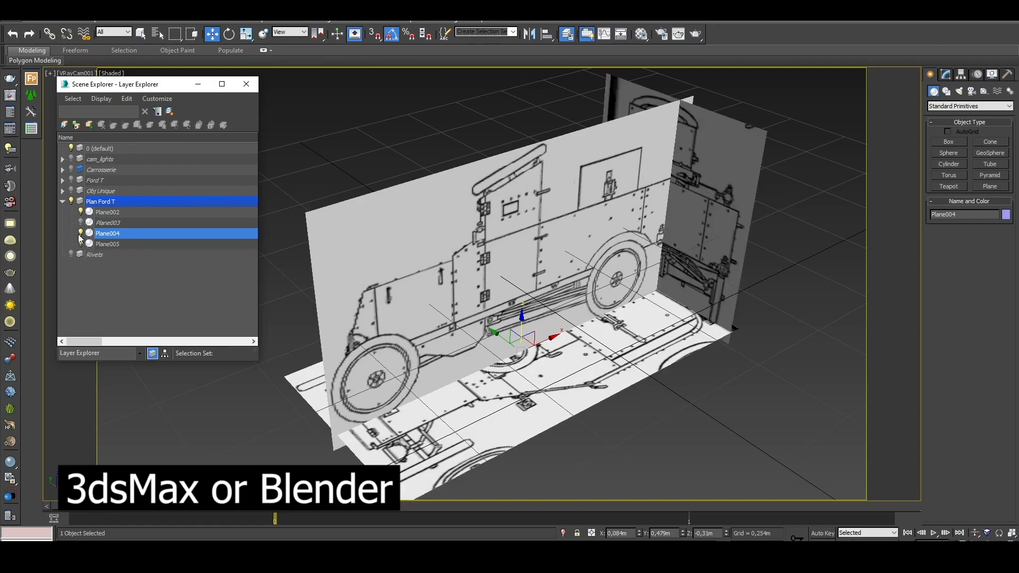
Step: Block out the armored body with Editable Poly boxes over the blueprint planes, then render it with V-Ray
{"action": "left_click_drag", "start_coordinate": [520, 335], "coordinate": [568, 335]}
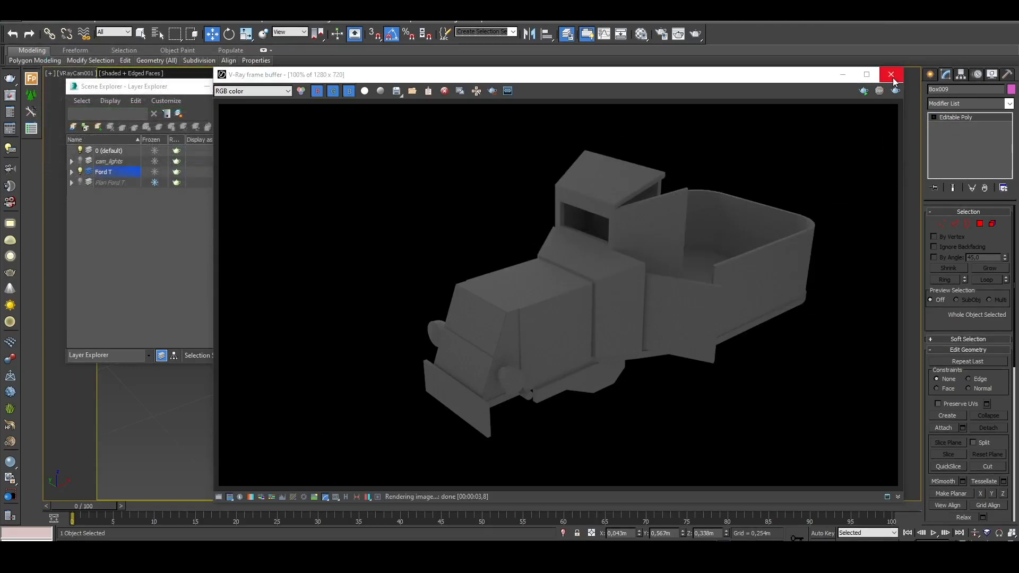
Step: Close the body render, then model the chassis, axles, wheels and rivet spheres on the panels
{"action": "left_click", "coordinate": [891, 74]}
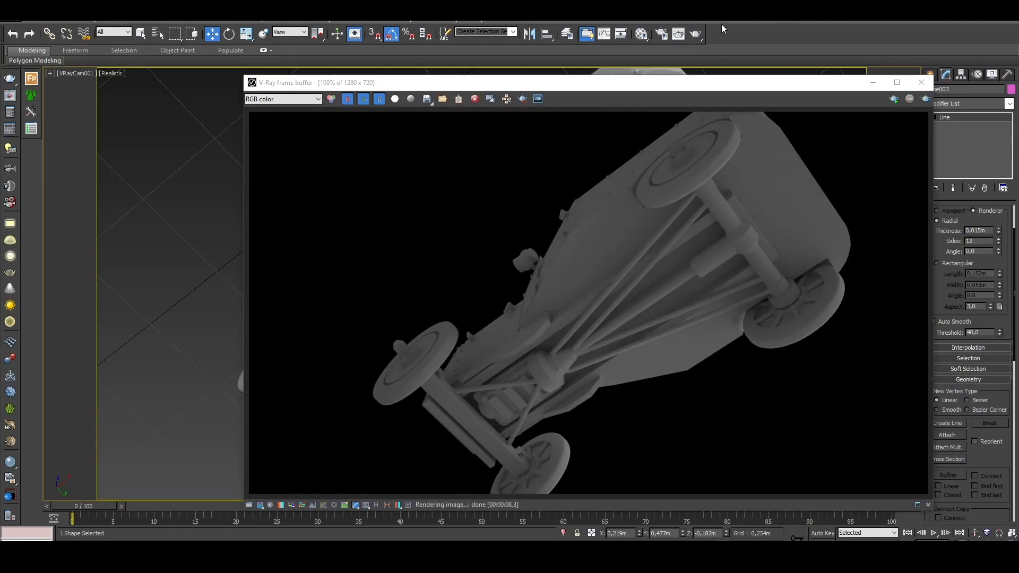
{"action": "left_click", "coordinate": [921, 82]}
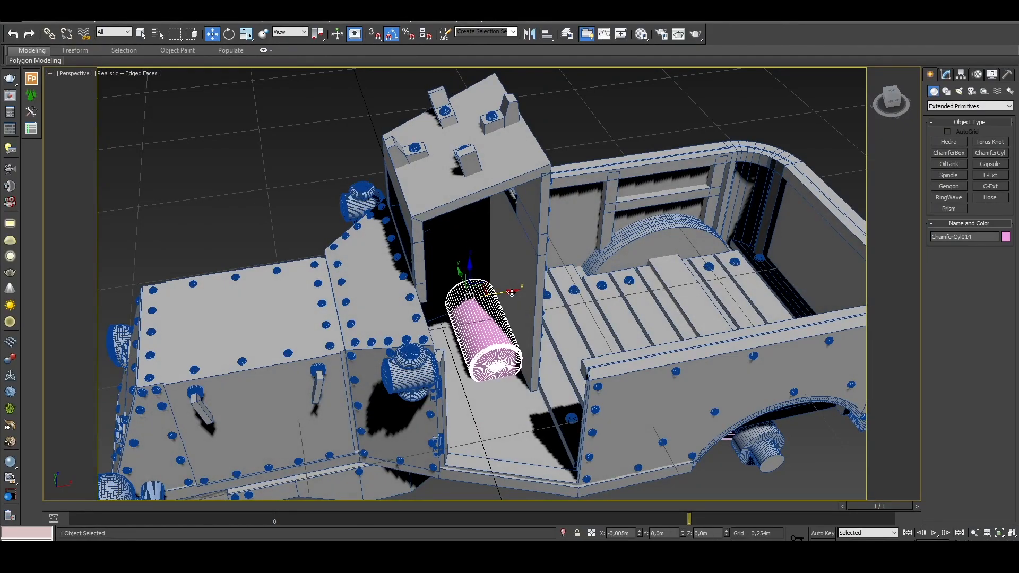
Step: Add ChamferCyl cab details, detach wheels, doors and panels as separate objects, and render with V-Ray
{"action": "left_click", "coordinate": [944, 75]}
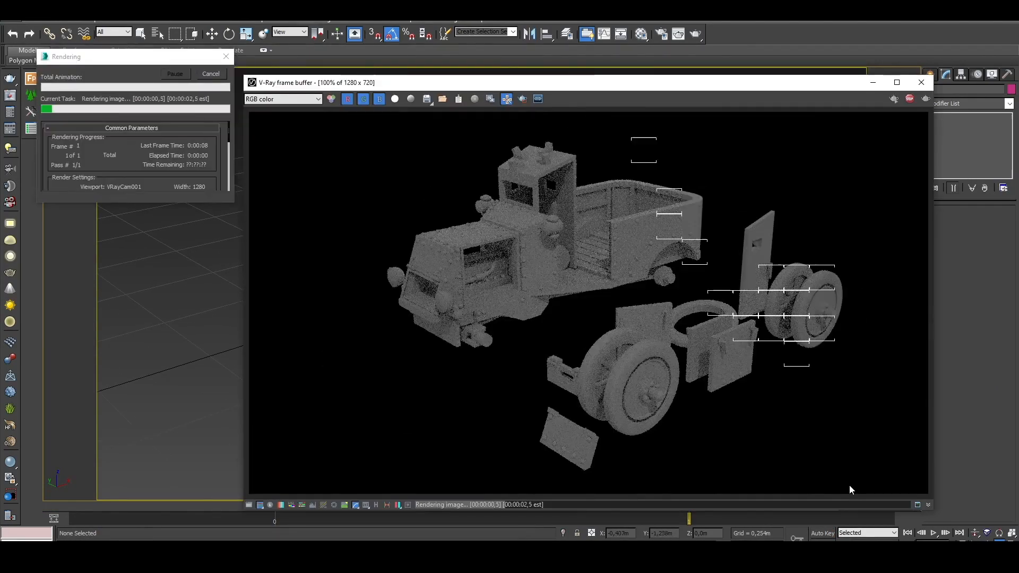
Step: Close the V-Ray frame buffer and orbit the viewport around the separated truck parts
{"action": "left_click", "coordinate": [210, 74]}
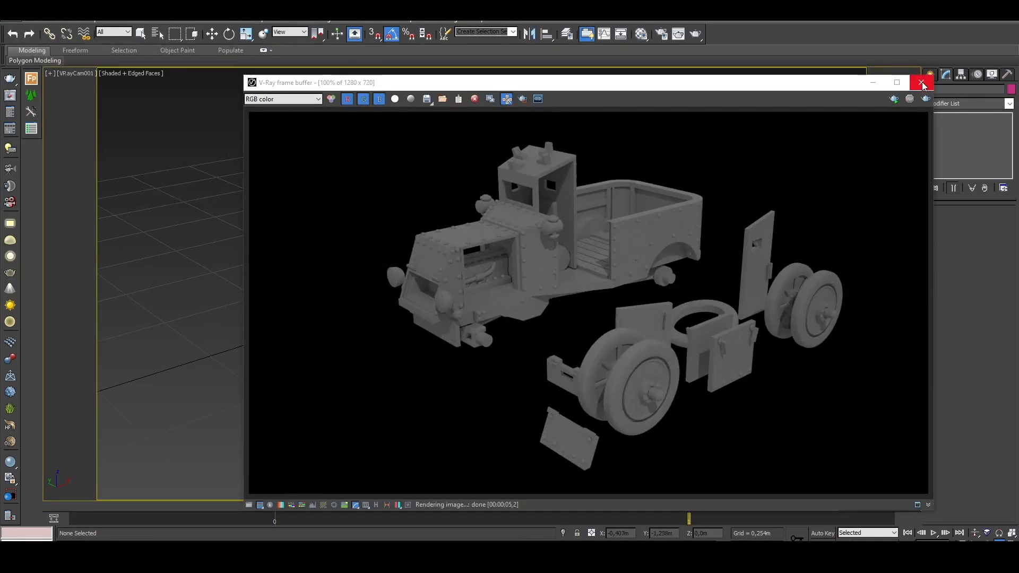
{"action": "left_click", "coordinate": [921, 82]}
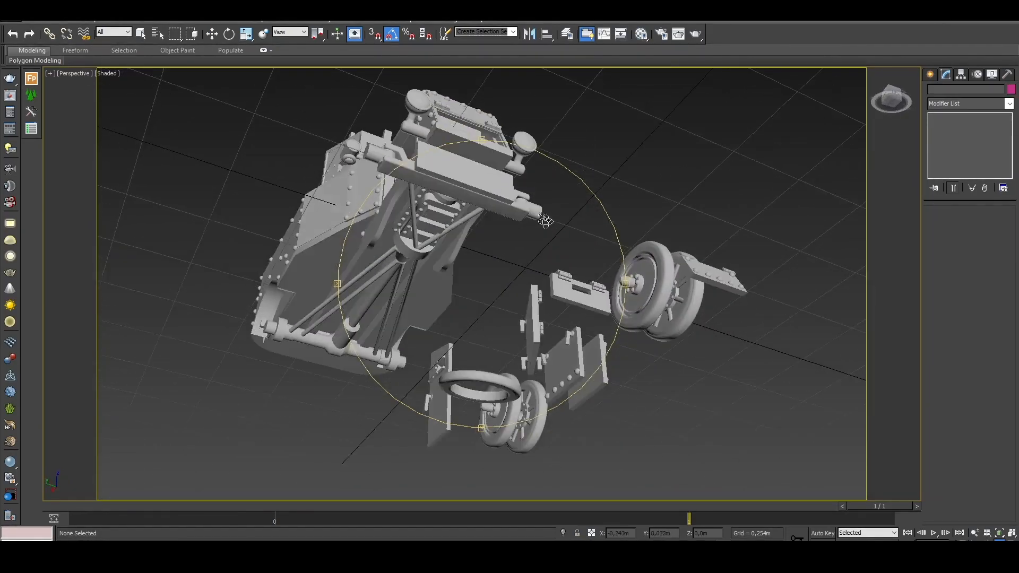
{"action": "left_click_drag", "start_coordinate": [544, 220], "coordinate": [474, 280]}
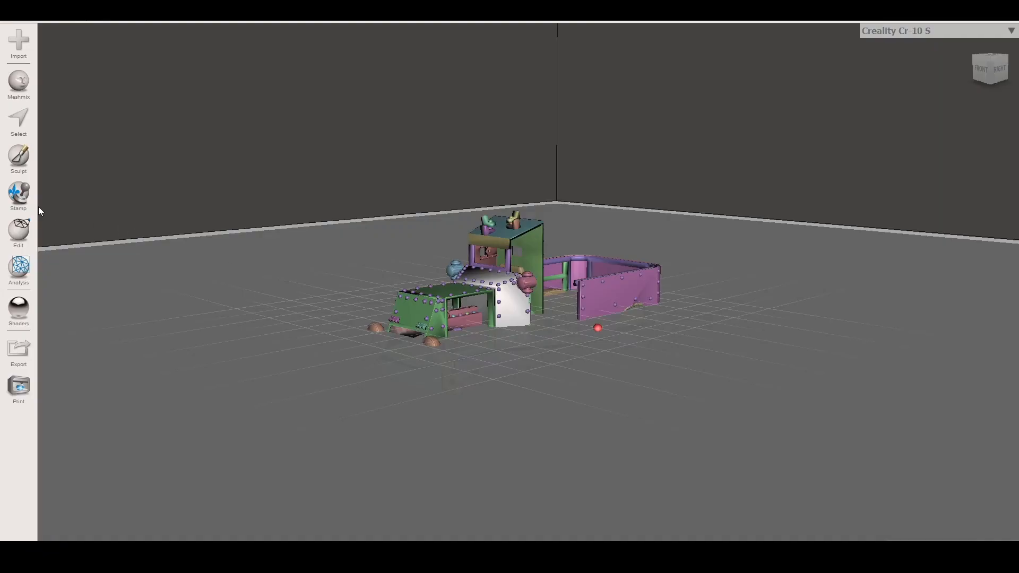
Step: Apply Make Solid to the truck pieces with Accurate solid type and high accuracy and density
{"action": "left_click", "coordinate": [18, 228]}
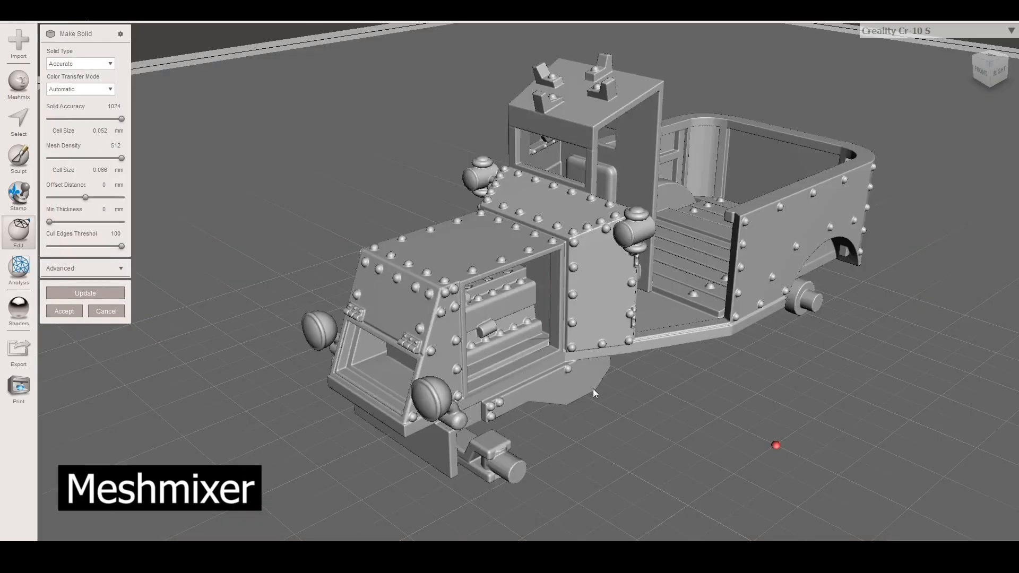
{"action": "left_click_drag", "start_coordinate": [592, 393], "coordinate": [539, 418]}
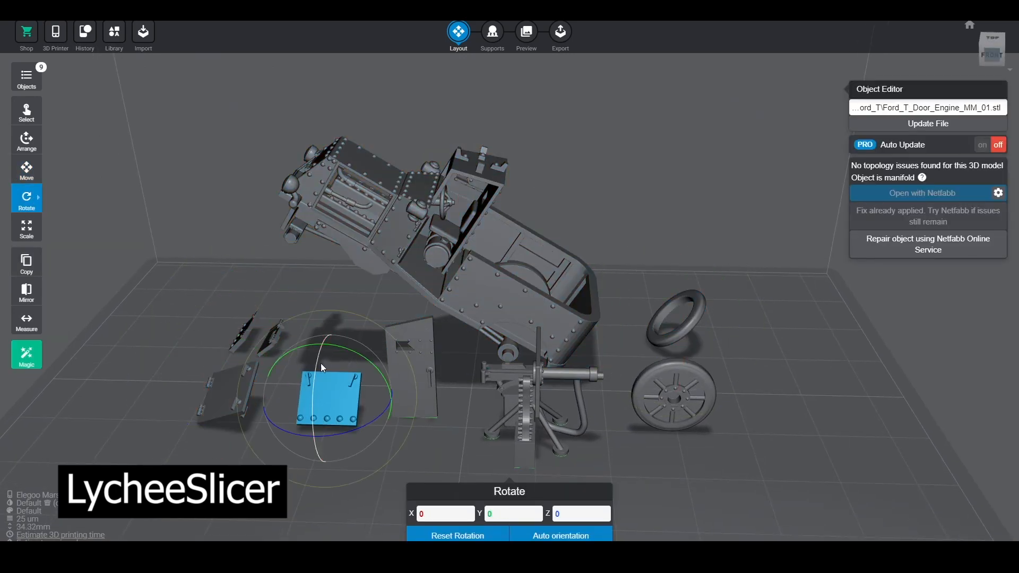
Step: Generate automatic supports for all truck parts and scrub through the sliced layer preview
{"action": "left_click", "coordinate": [492, 31]}
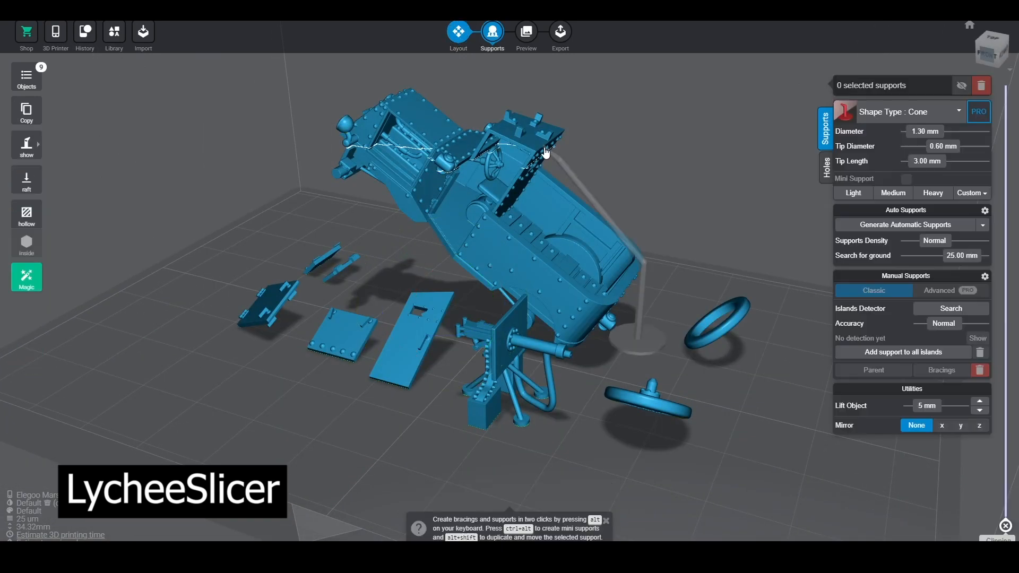
{"action": "left_click", "coordinate": [911, 224]}
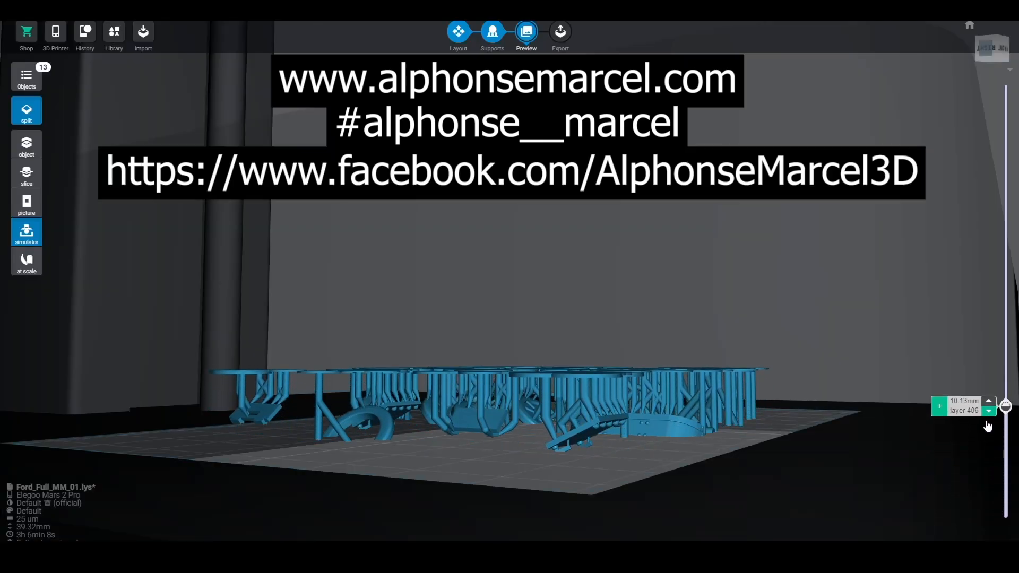
{"action": "left_click_drag", "start_coordinate": [1004, 406], "coordinate": [1005, 234]}
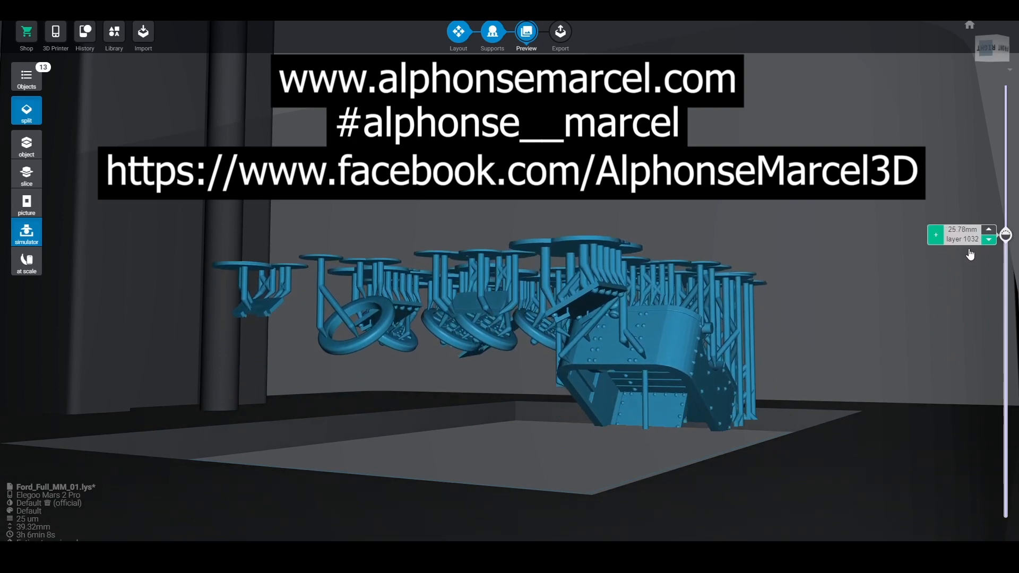